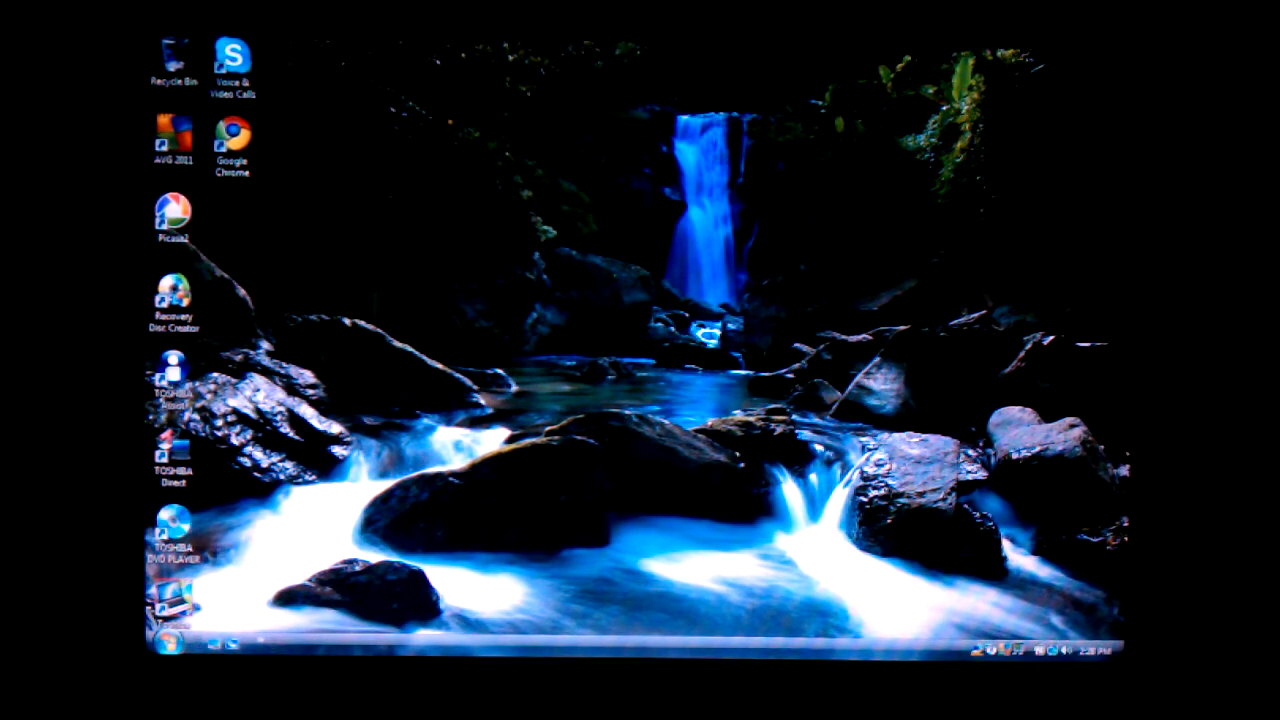
- Reach the System details page through Start and Welcome Center's 'View computer details'
{"action": "left_click", "coordinate": [172, 636]}
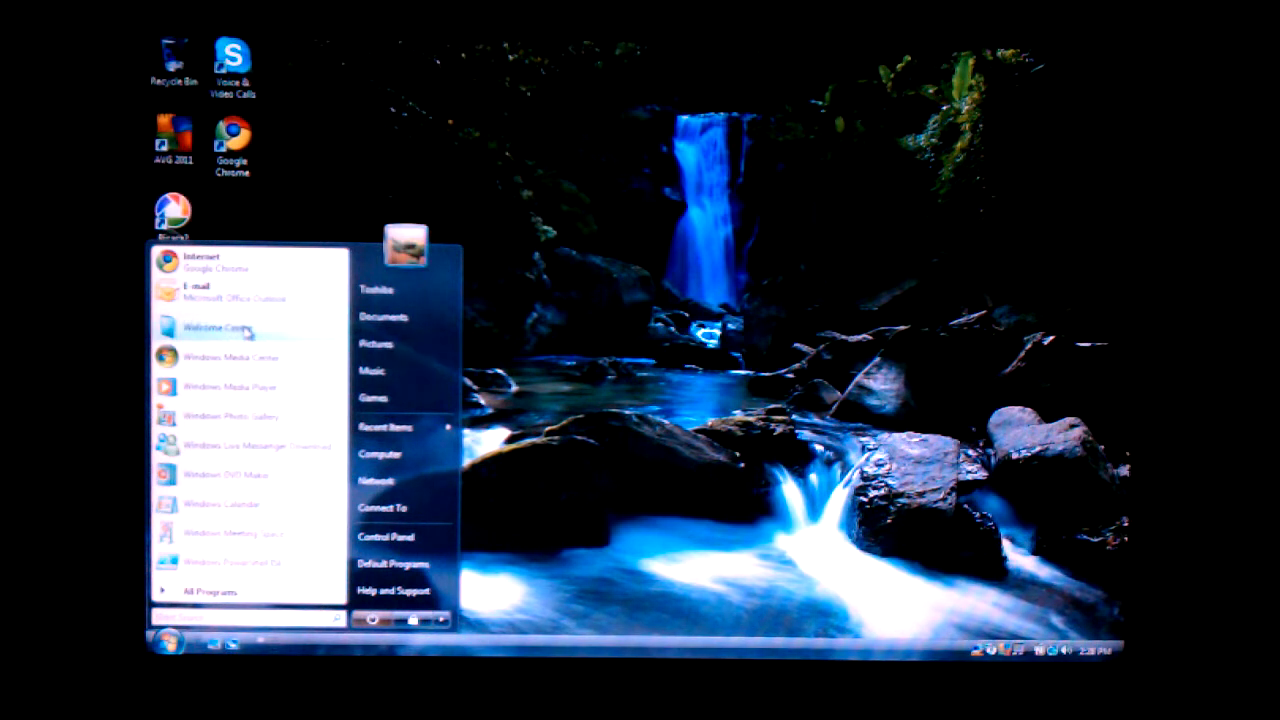
{"action": "left_click", "coordinate": [224, 328]}
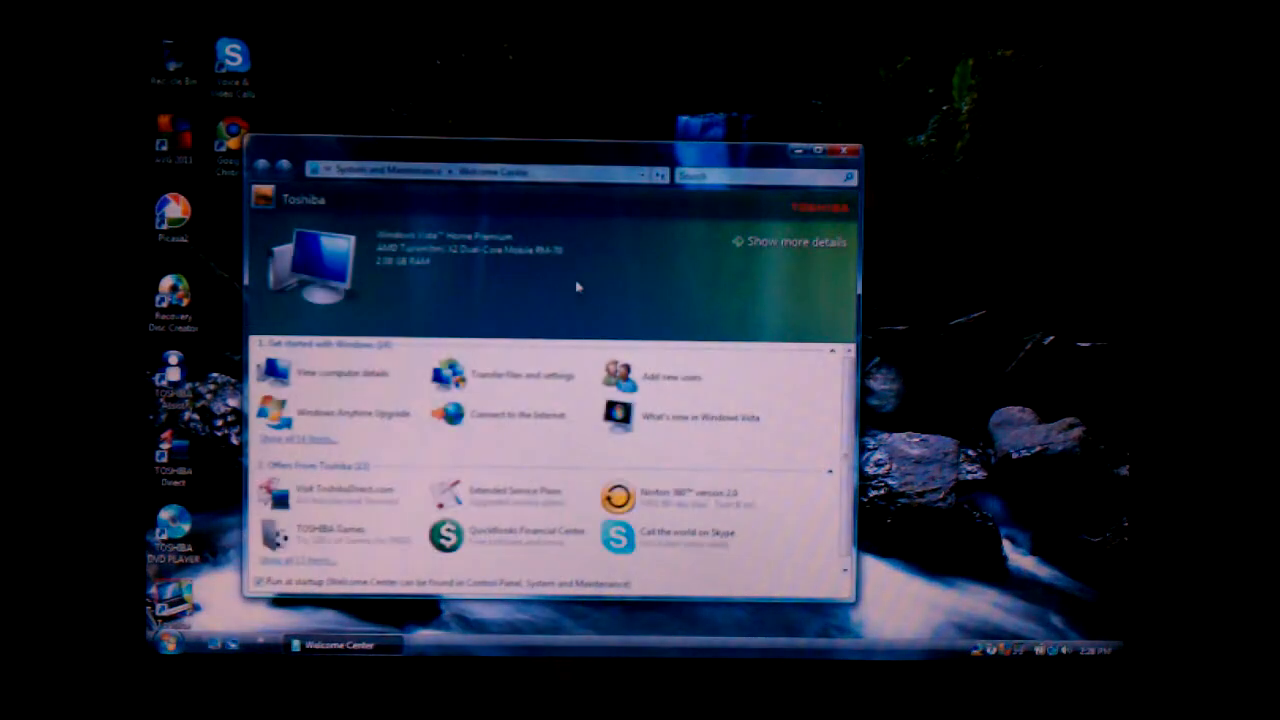
{"action": "left_click", "coordinate": [780, 242]}
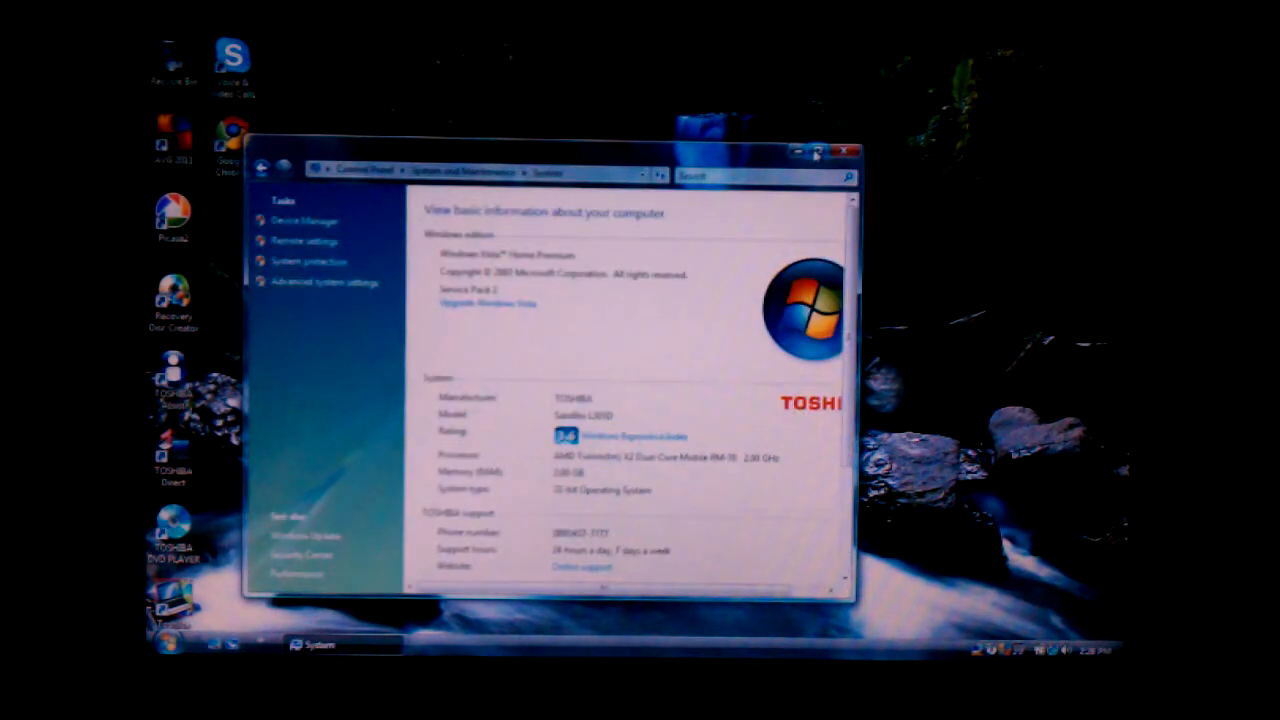
- Close the System window and launch Google Chrome from the desktop shortcut
{"action": "left_click", "coordinate": [816, 148]}
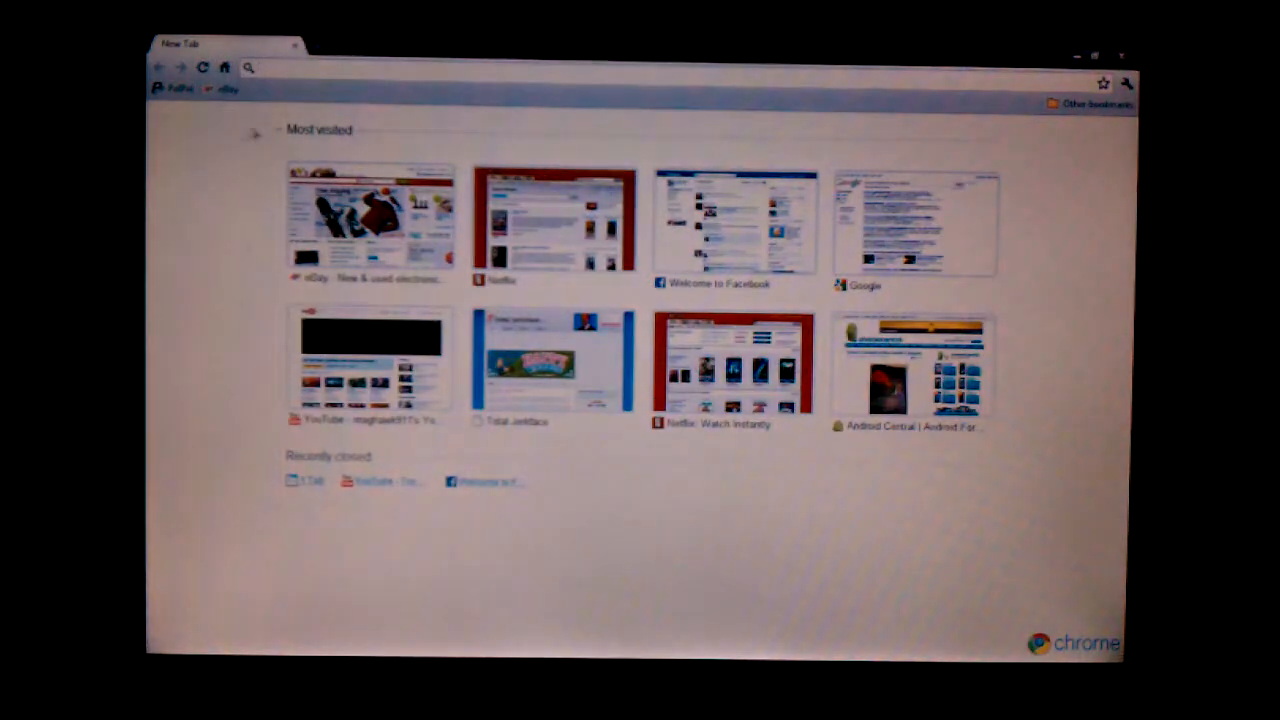
- Load netflix.com from the Netflix thumbnail on Chrome's New Tab page
{"action": "left_click", "coordinate": [556, 216]}
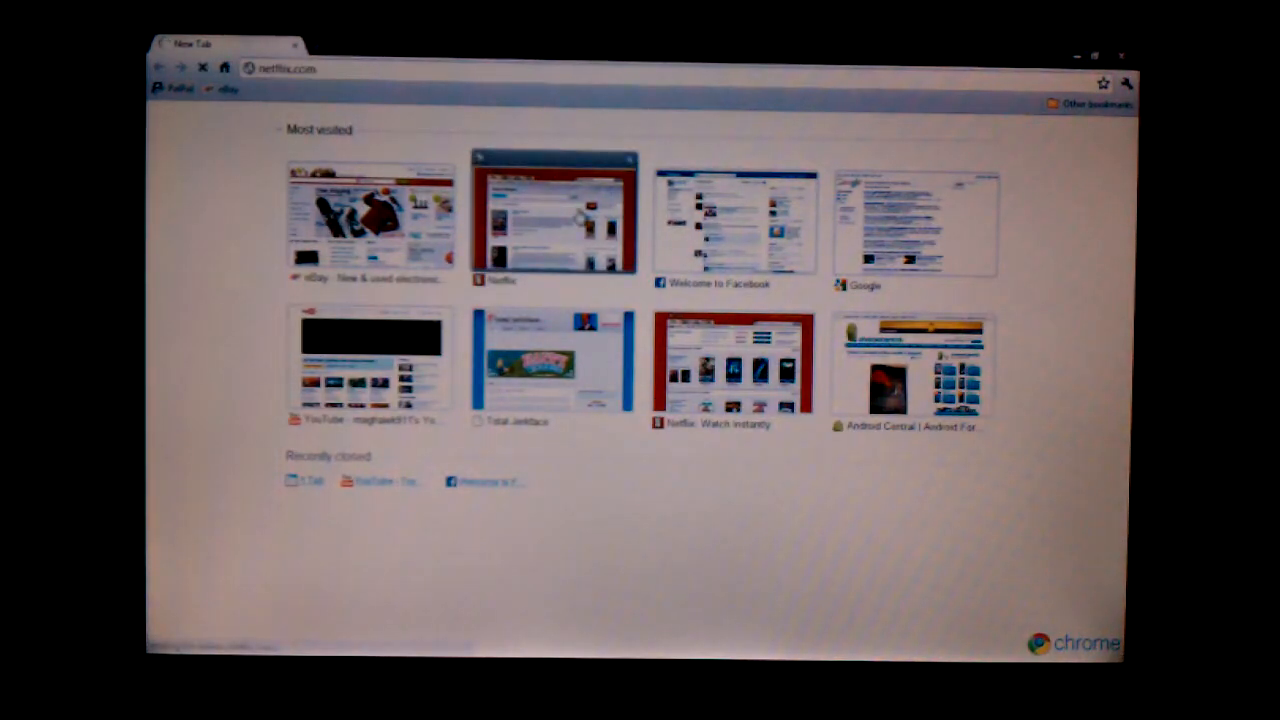
{"action": "left_click", "coordinate": [552, 216]}
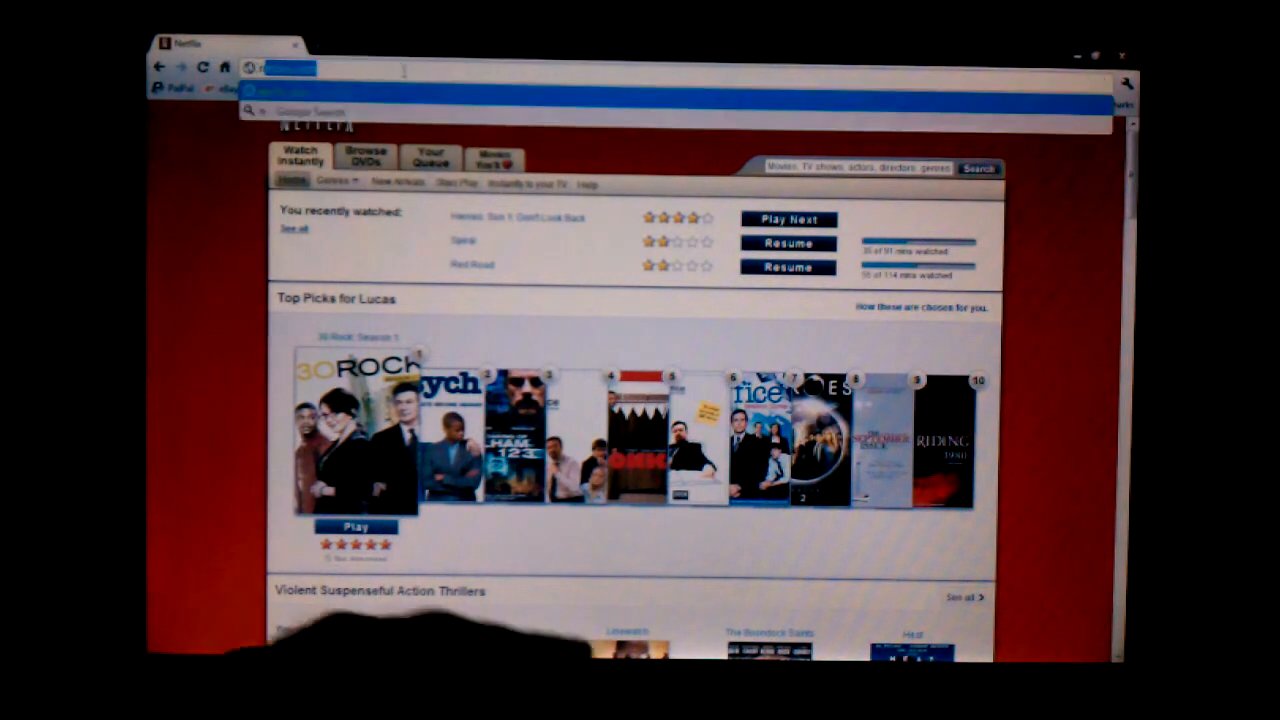
- Navigate to newyorktimes.com from the address bar, replacing the Netflix page
{"action": "type", "text": "newyorktimes.c"}
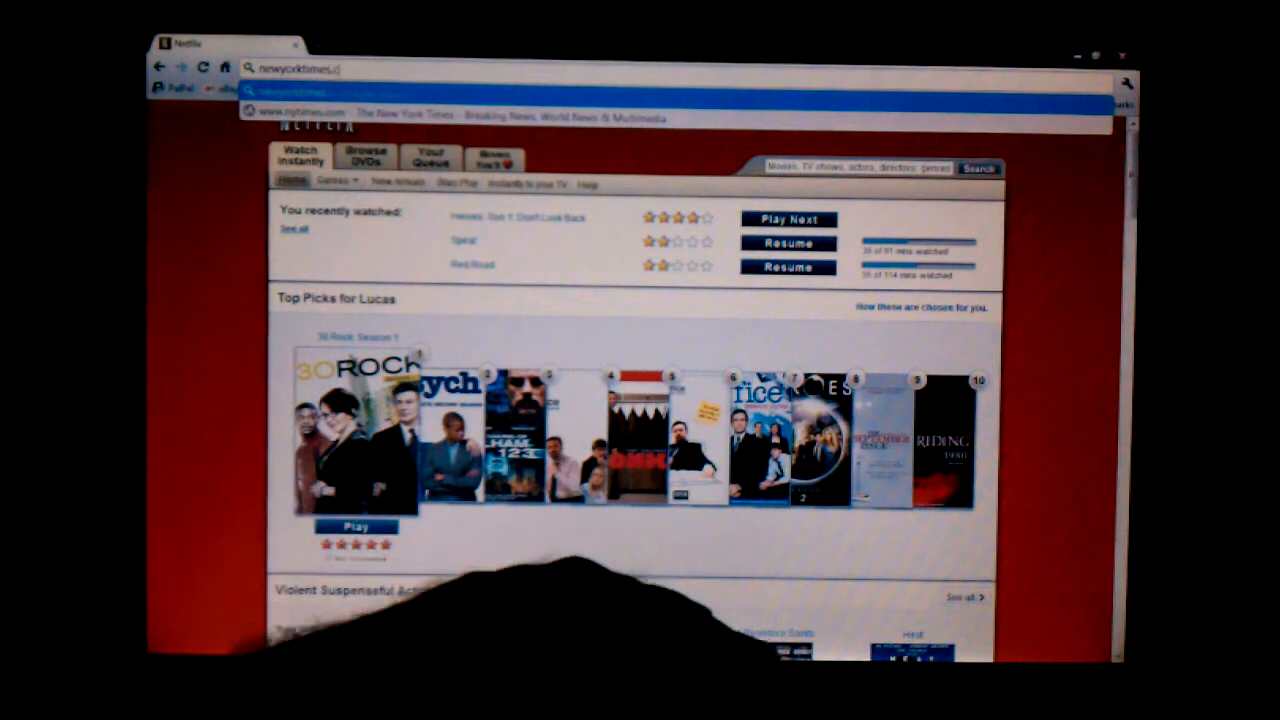
{"action": "type", "text": "newyorktimes.com"}
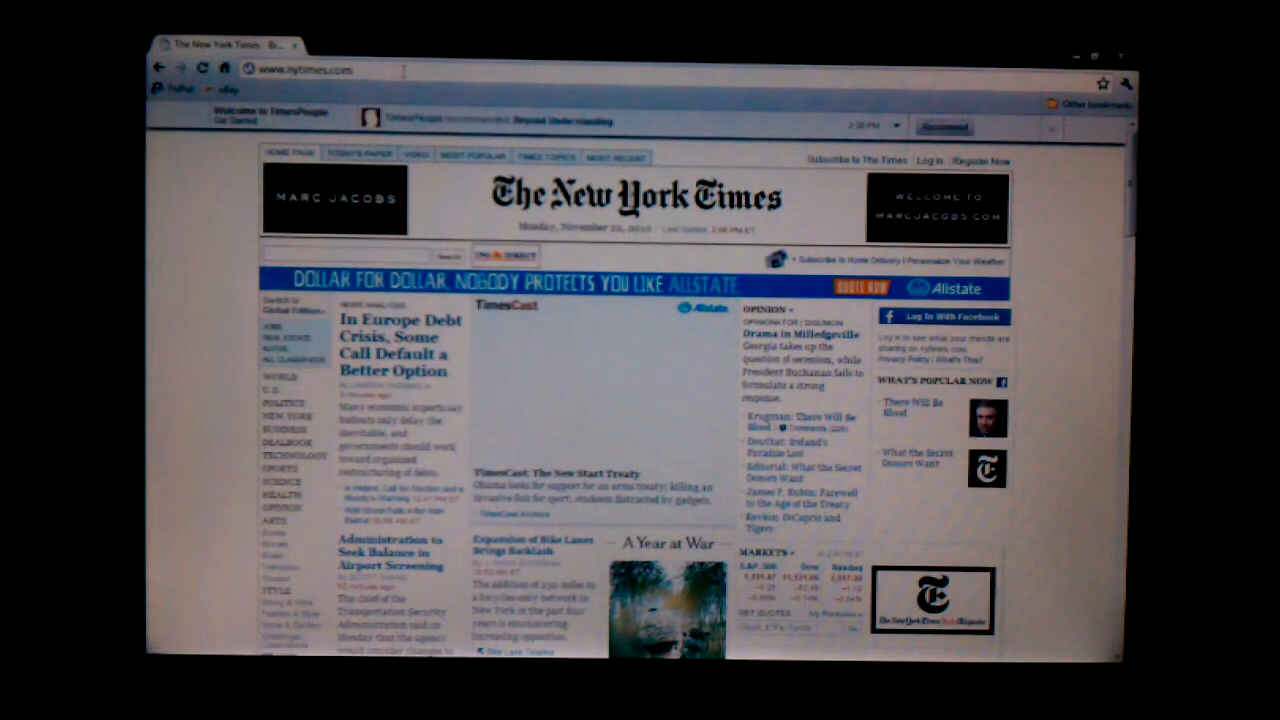
- Scroll the New York Times page, close Chrome and bring up the Start menu on the desktop
{"action": "scroll", "scroll_direction": "down", "scroll_amount": 3}
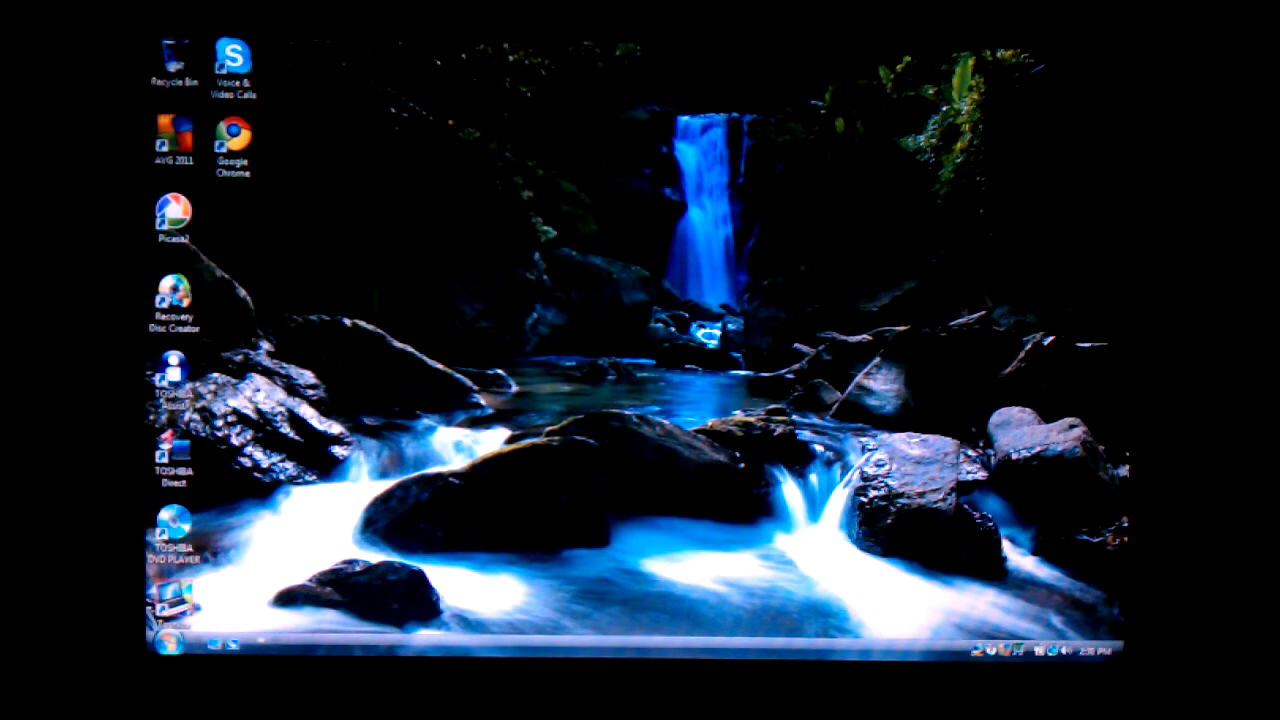
{"action": "left_click", "coordinate": [170, 640]}
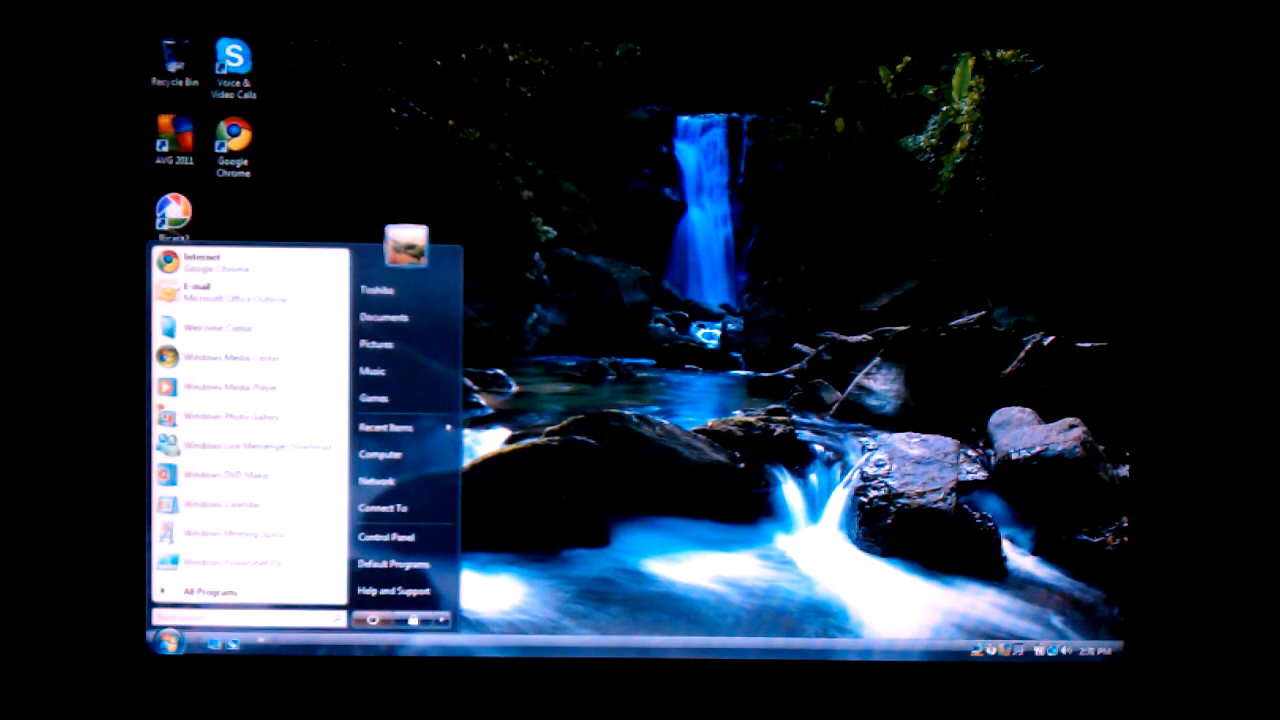